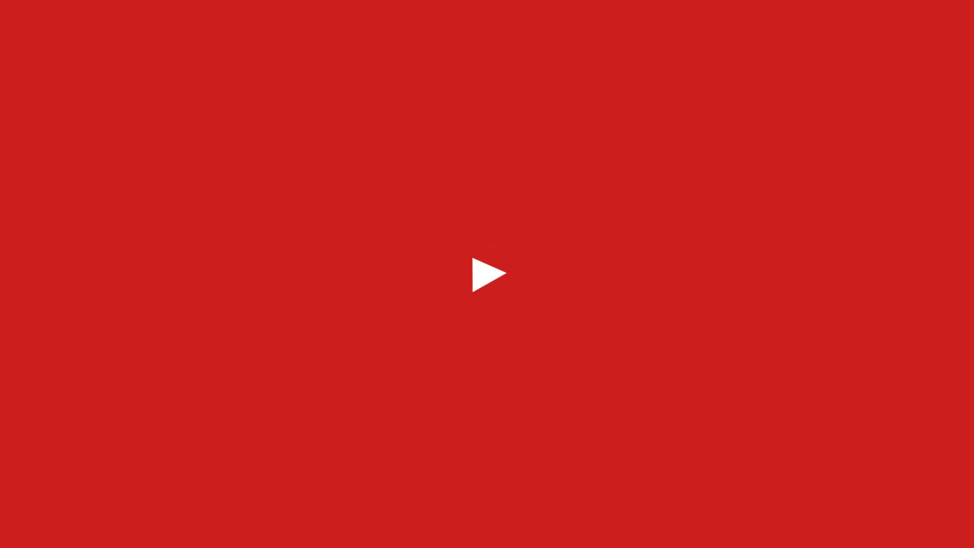
- Start the intro so it runs from the red play logo to the kkay technologies title card
click(488, 273)
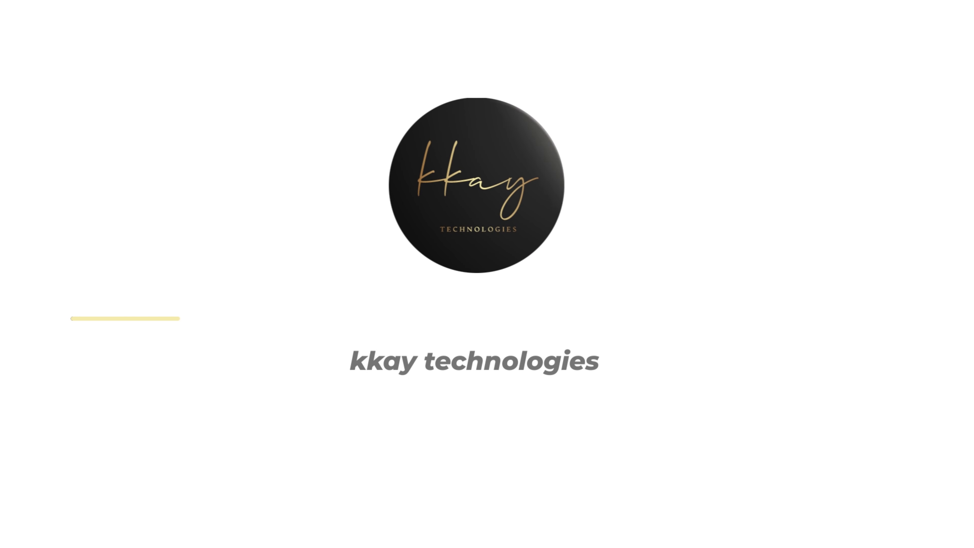